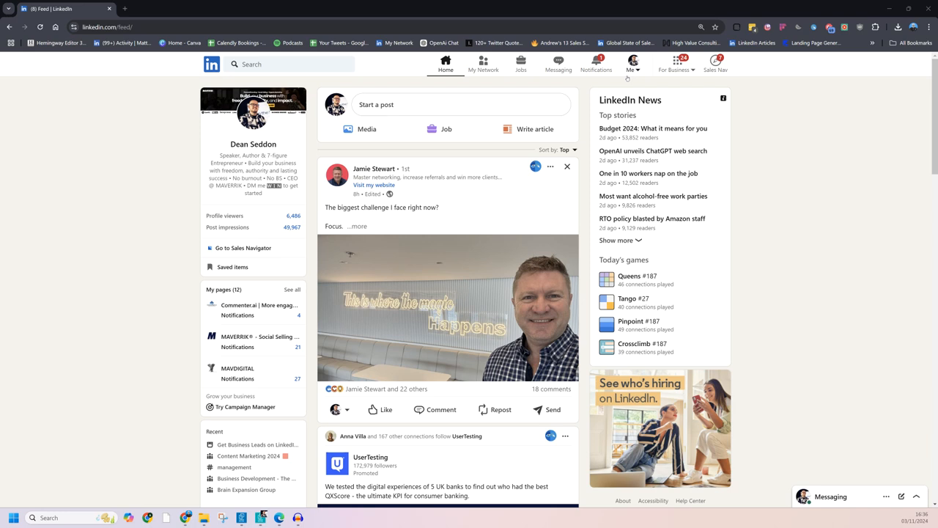
{"action": "mouse_move", "coordinate": [645, 69]}
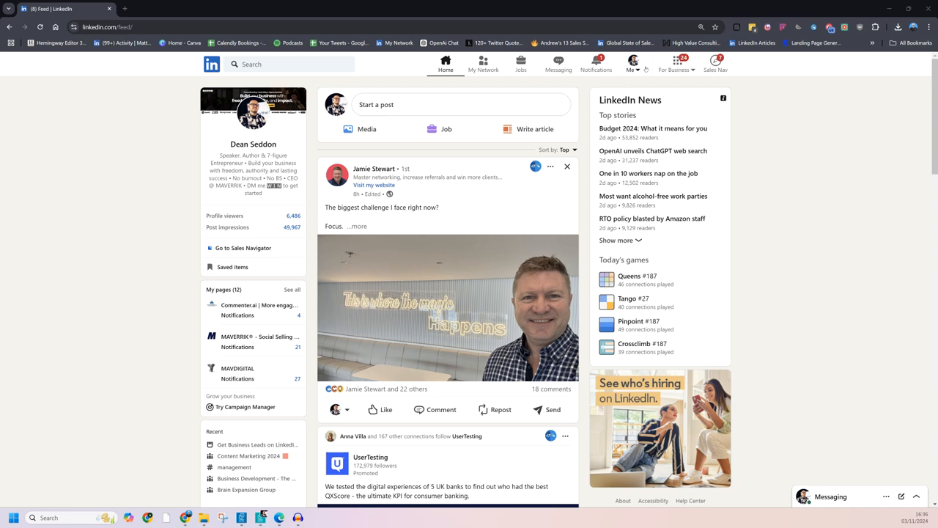
Open your own profile page from the Me menu and dismiss the browser's options list
{"action": "left_click", "coordinate": [629, 64]}
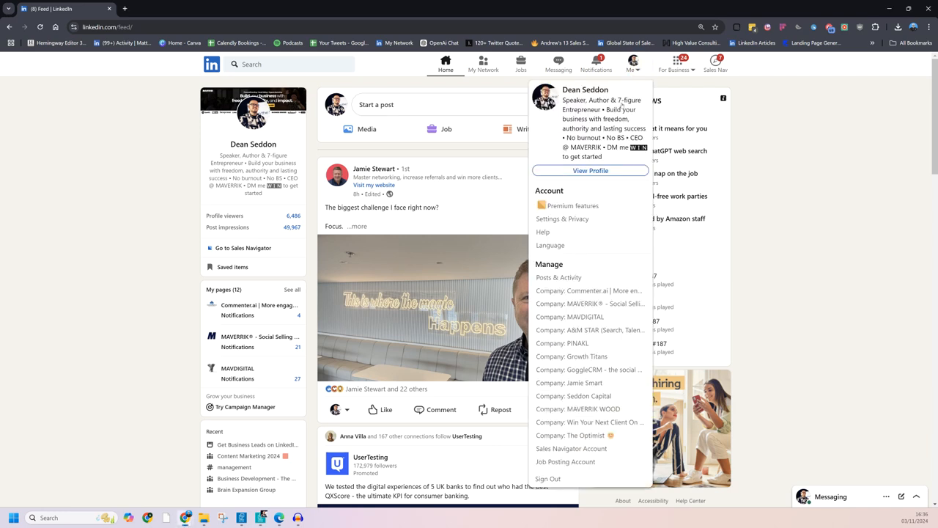
{"action": "mouse_move", "coordinate": [590, 170]}
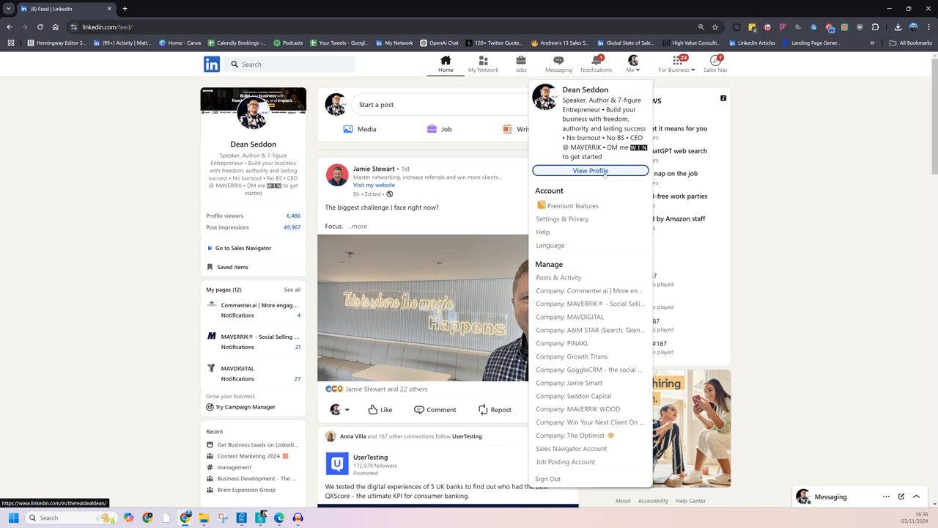
{"action": "left_click", "coordinate": [590, 170]}
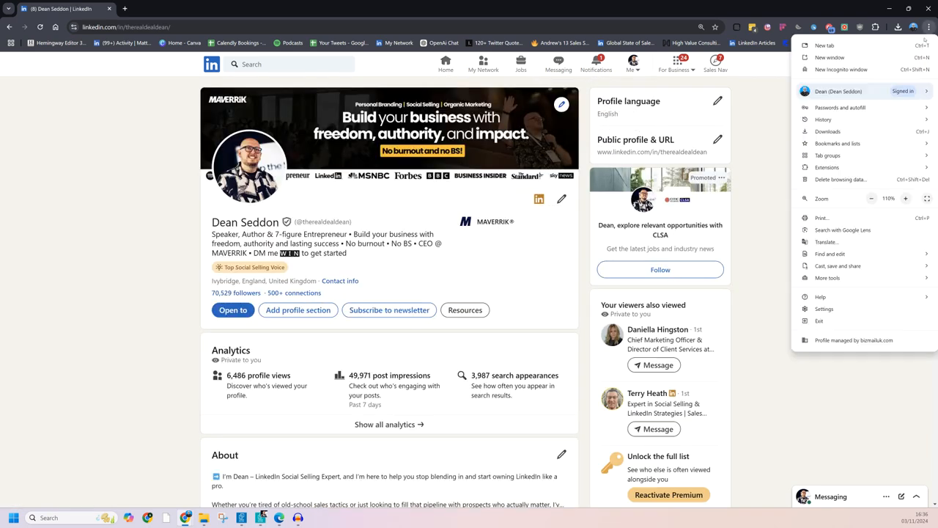
{"action": "left_click", "coordinate": [906, 199]}
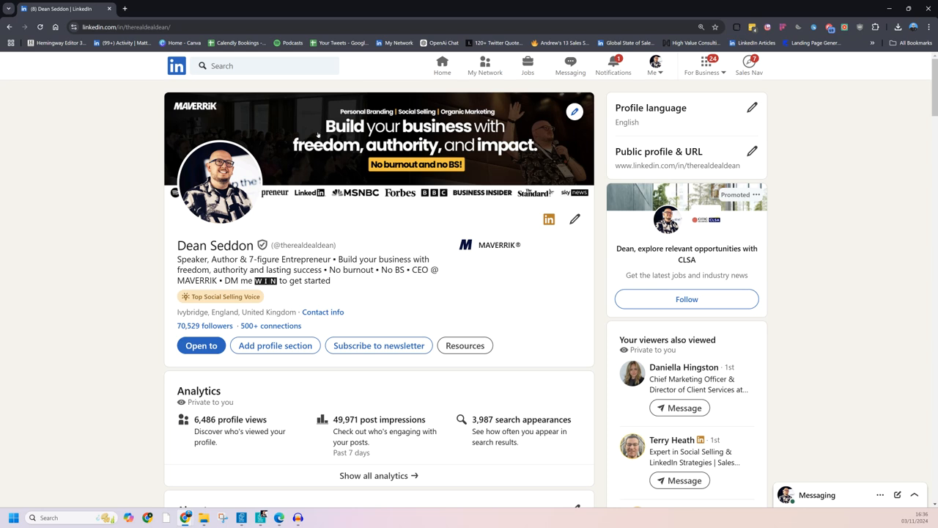
{"action": "mouse_move", "coordinate": [275, 223]}
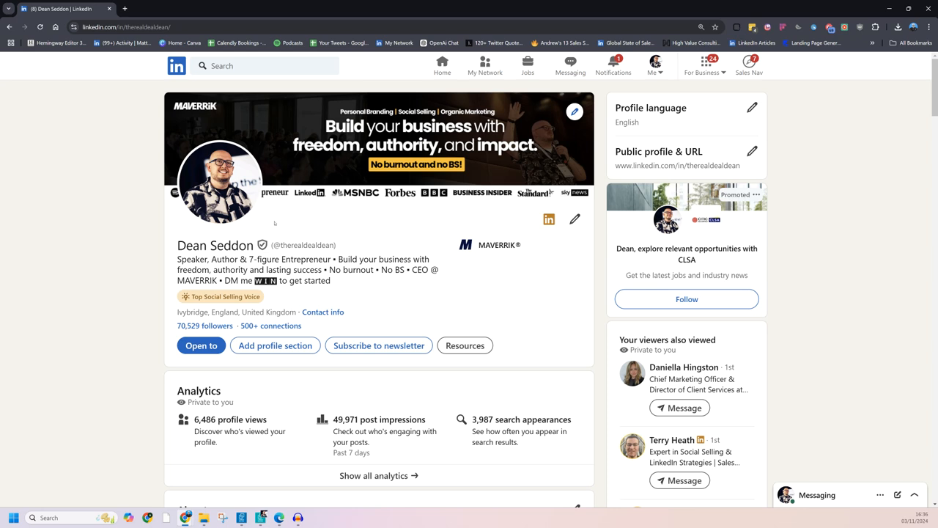
{"action": "mouse_move", "coordinate": [385, 189]}
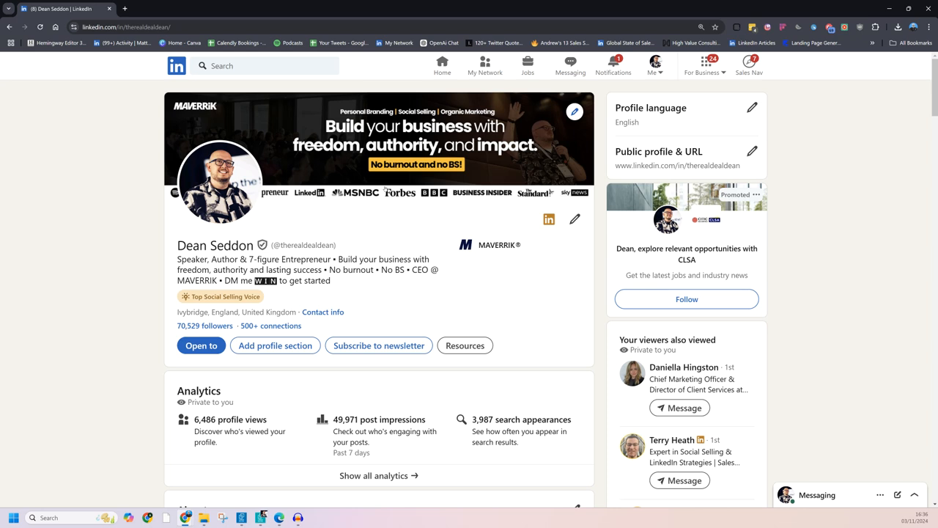
{"action": "mouse_move", "coordinate": [649, 161]}
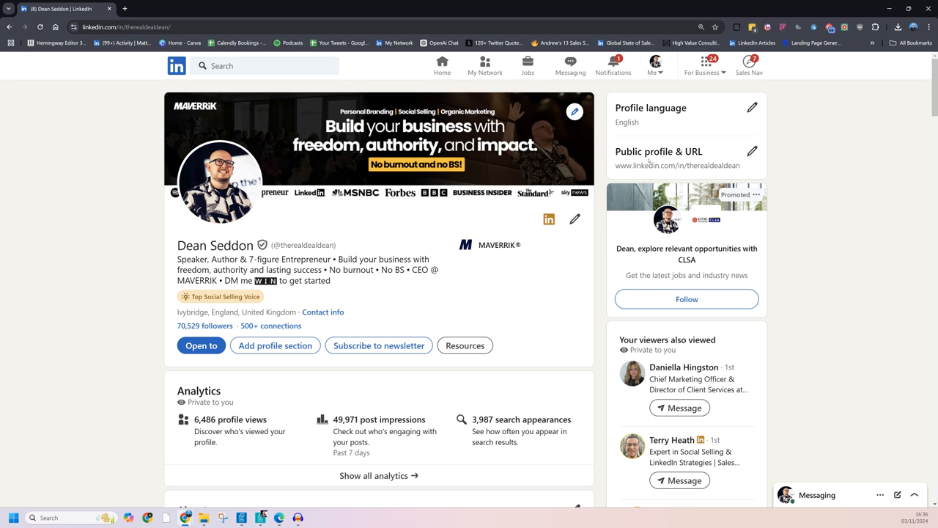
In Public profile & URL settings, turn public profile visibility off and back on
{"action": "left_click", "coordinate": [752, 152]}
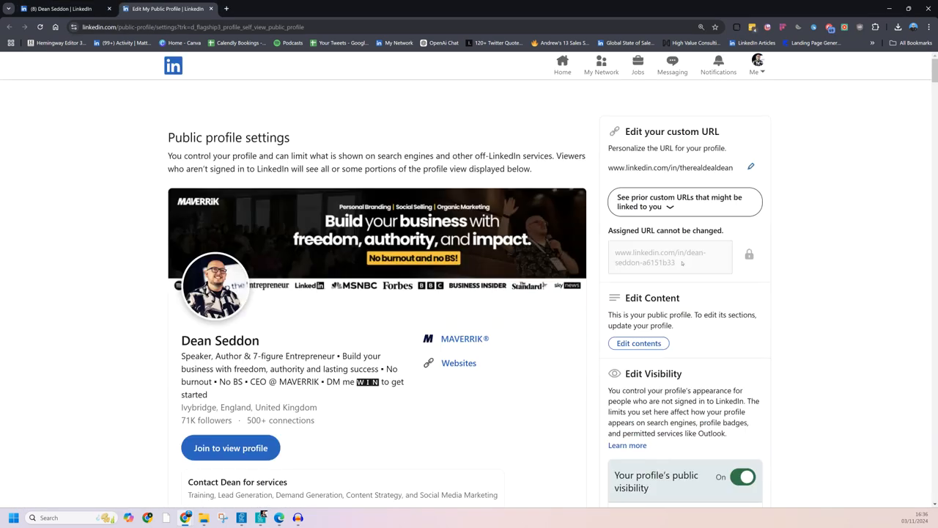
{"action": "scroll", "scroll_direction": "down", "scroll_amount": 3}
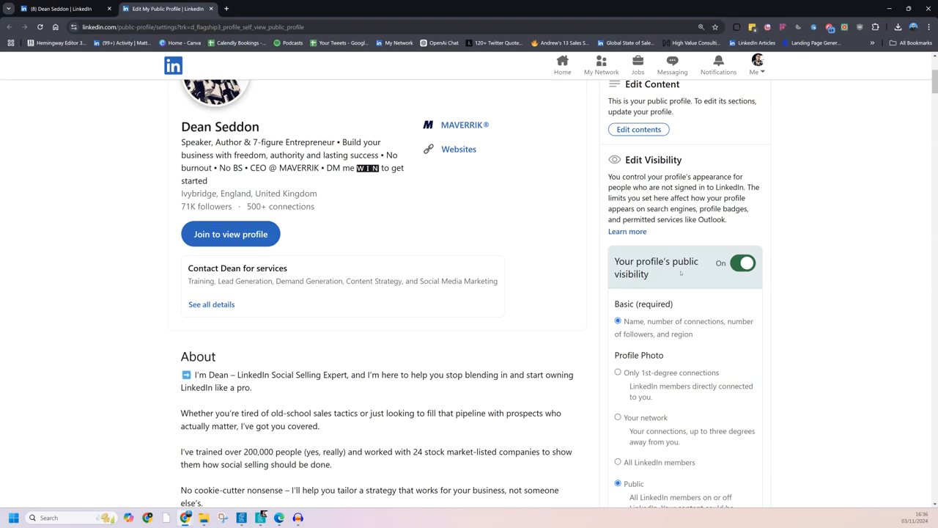
{"action": "left_click", "coordinate": [743, 263]}
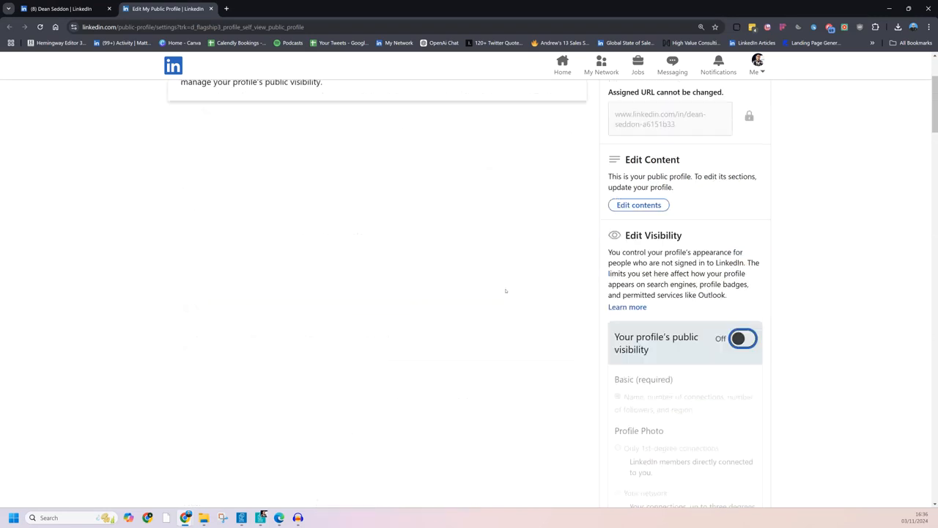
{"action": "left_click", "coordinate": [741, 338]}
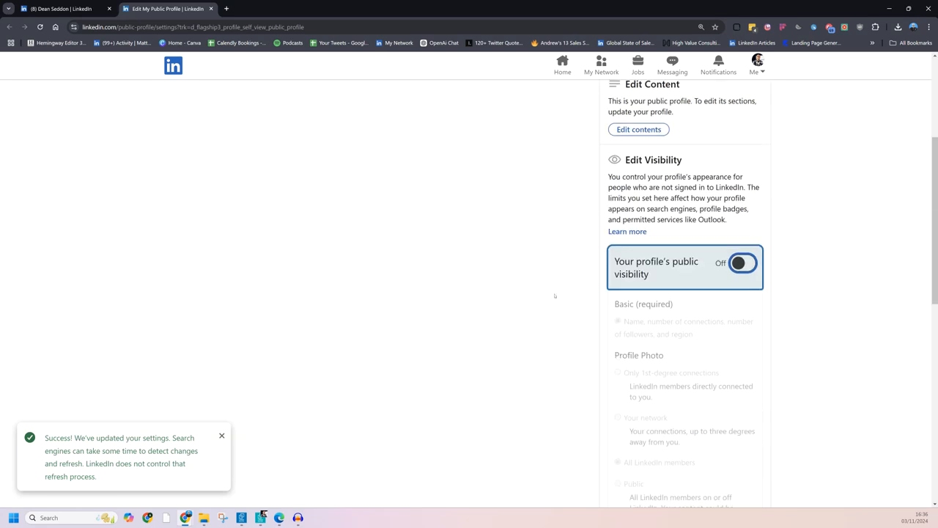
{"action": "left_click", "coordinate": [741, 263]}
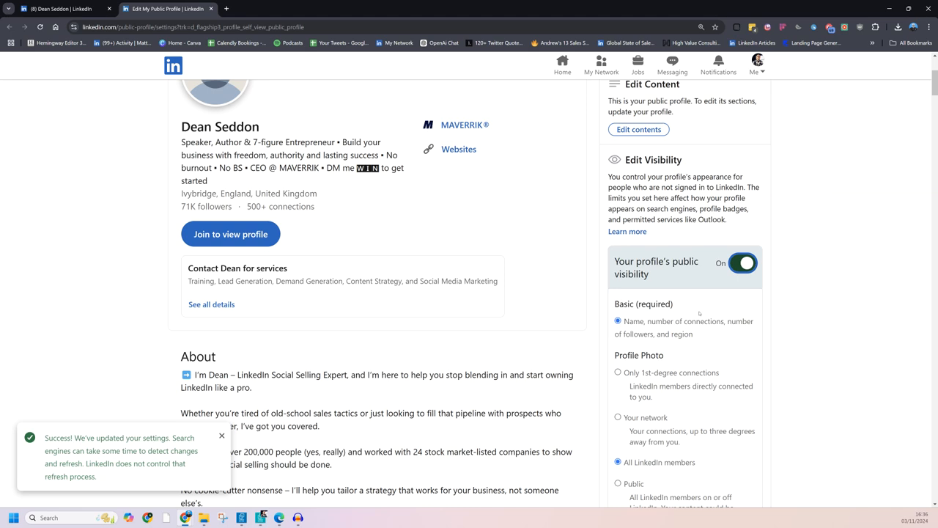
{"action": "scroll", "scroll_direction": "down", "scroll_amount": 3}
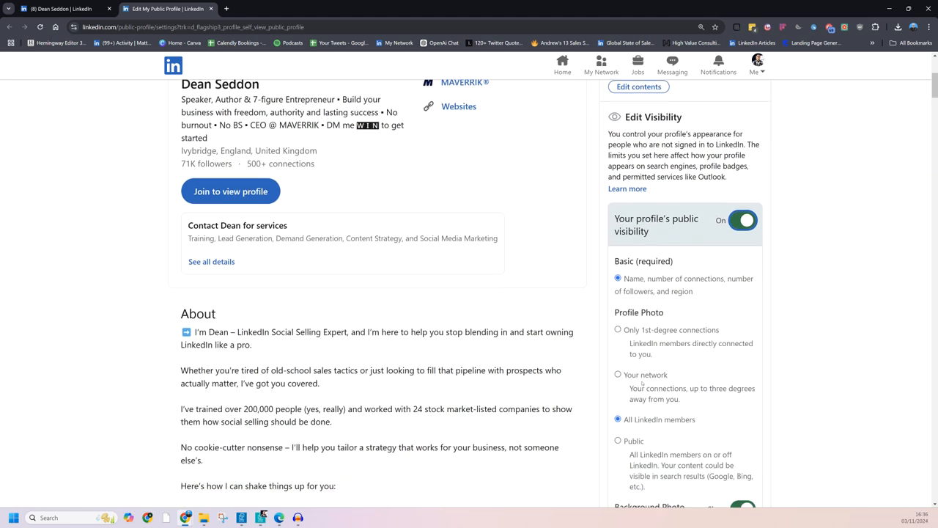
{"action": "scroll", "scroll_direction": "down", "scroll_amount": 3}
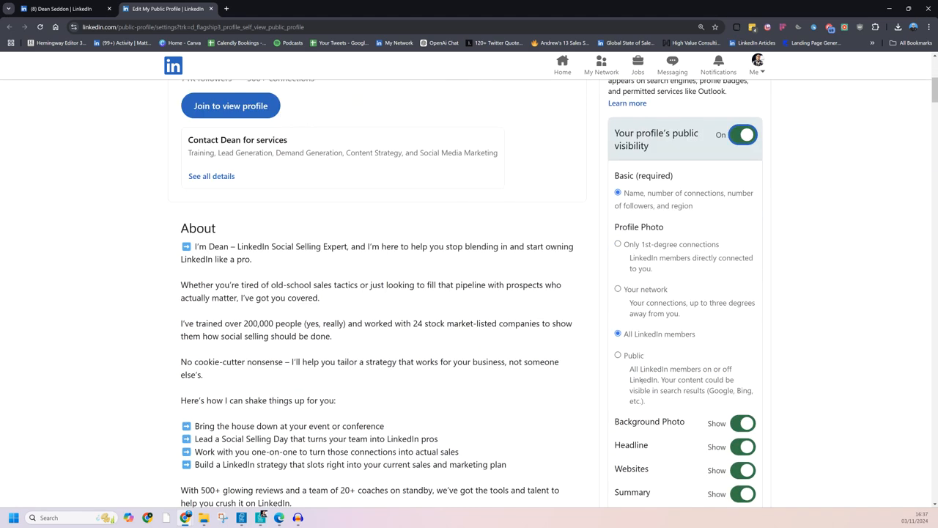
{"action": "scroll", "scroll_direction": "up", "scroll_amount": 3}
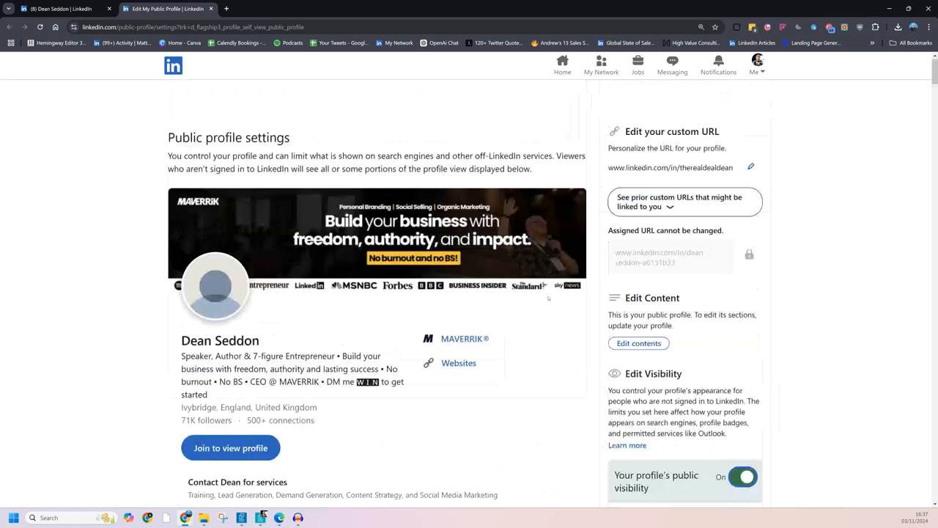
{"action": "scroll", "scroll_direction": "down", "scroll_amount": 3}
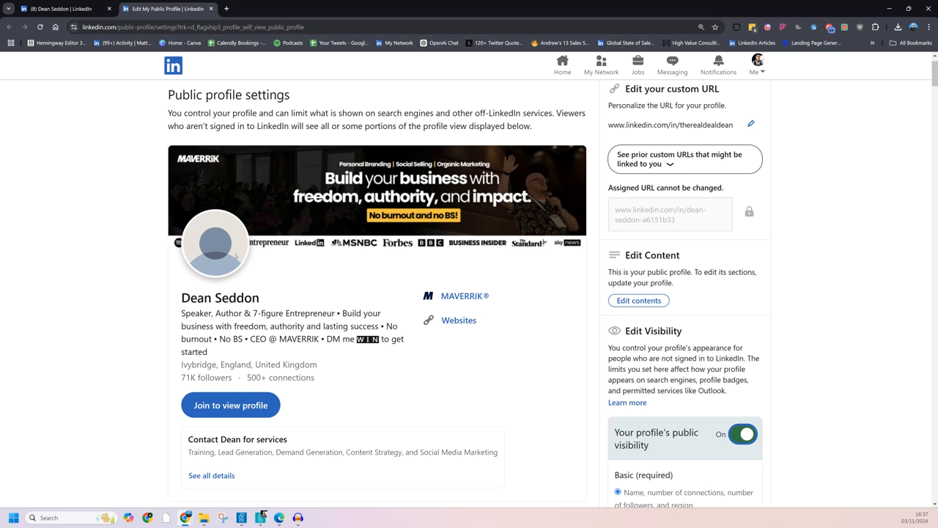
Set the profile photo visibility to Public so LinkedIn saves the change
{"action": "scroll", "scroll_direction": "down", "scroll_amount": 3}
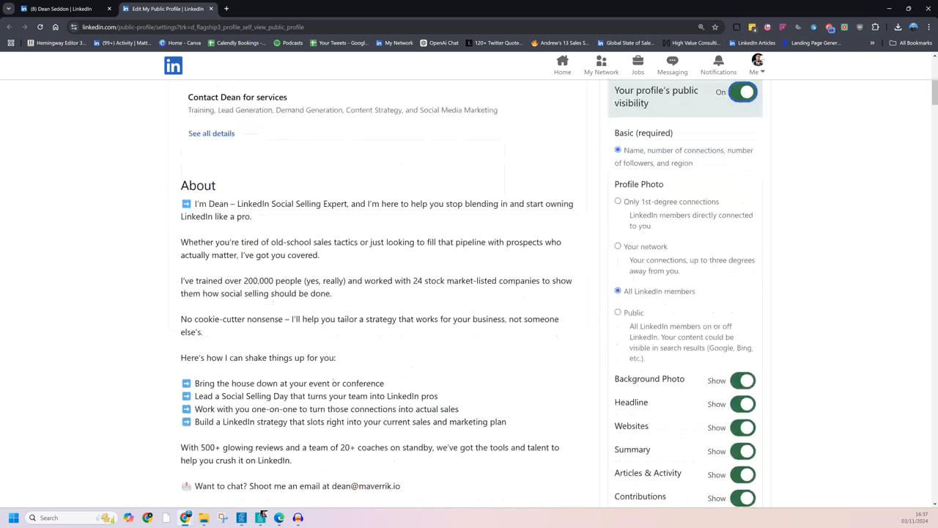
{"action": "left_click", "coordinate": [618, 313]}
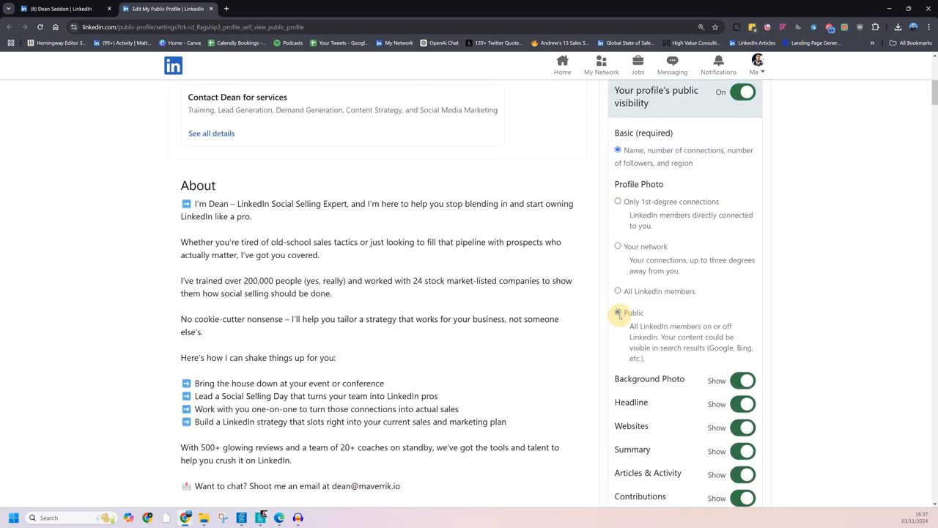
{"action": "left_click", "coordinate": [618, 313]}
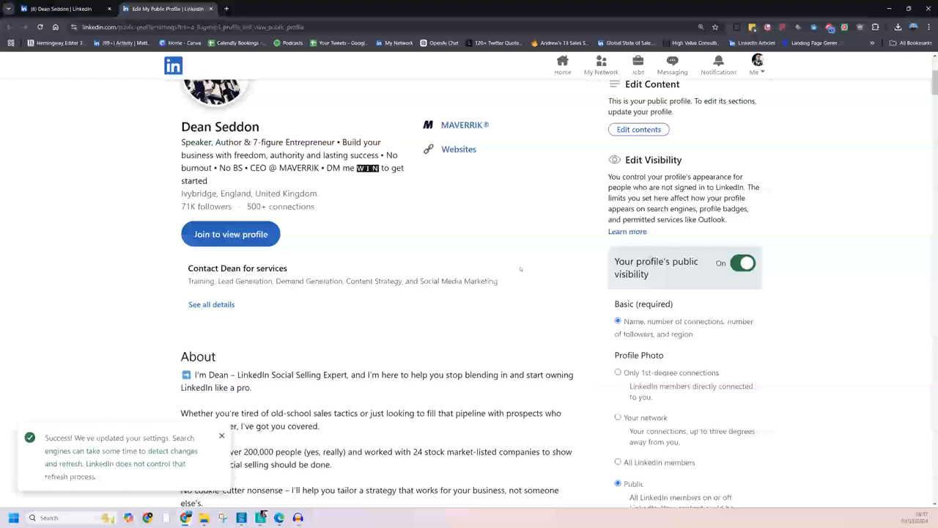
{"action": "scroll", "scroll_direction": "down", "scroll_amount": 3}
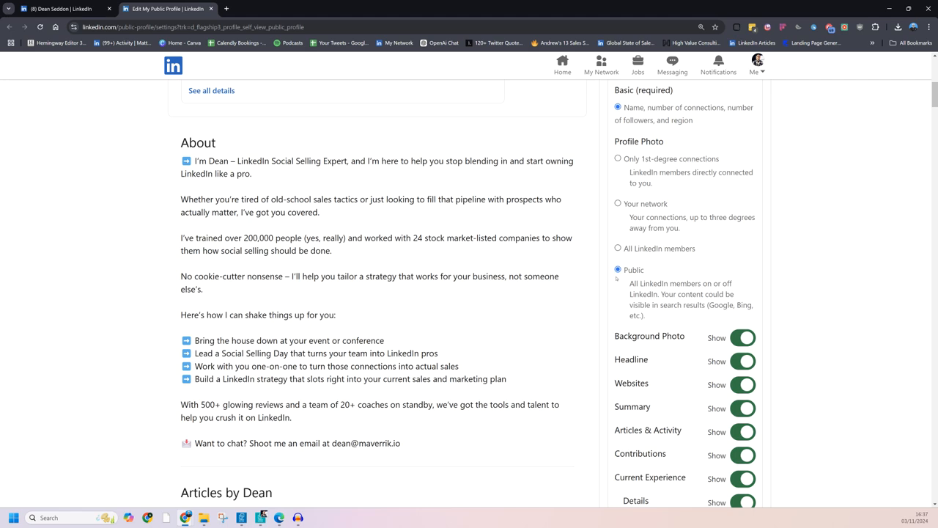
{"action": "mouse_move", "coordinate": [672, 141]}
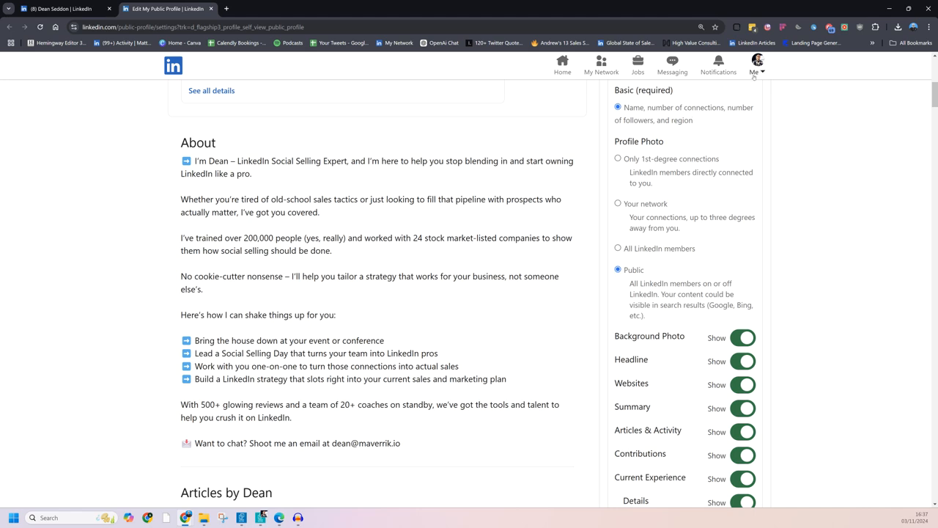
Open Settings & Privacy from the account menu and choose the Visibility category
{"action": "left_click", "coordinate": [757, 64]}
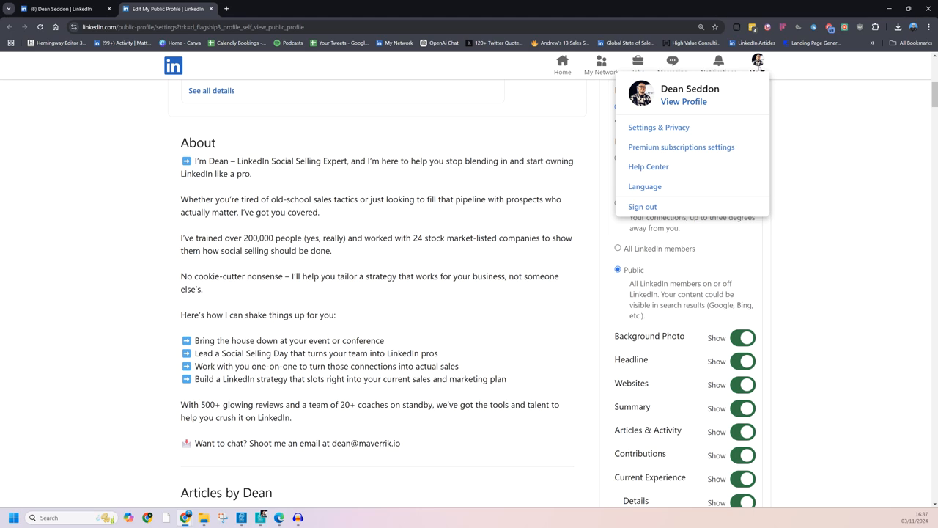
{"action": "left_click", "coordinate": [659, 127]}
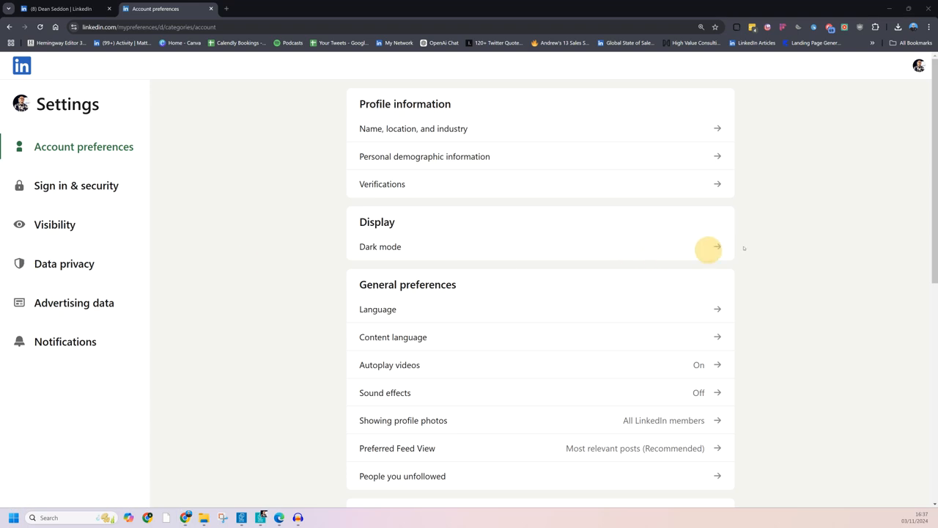
{"action": "mouse_move", "coordinate": [55, 224]}
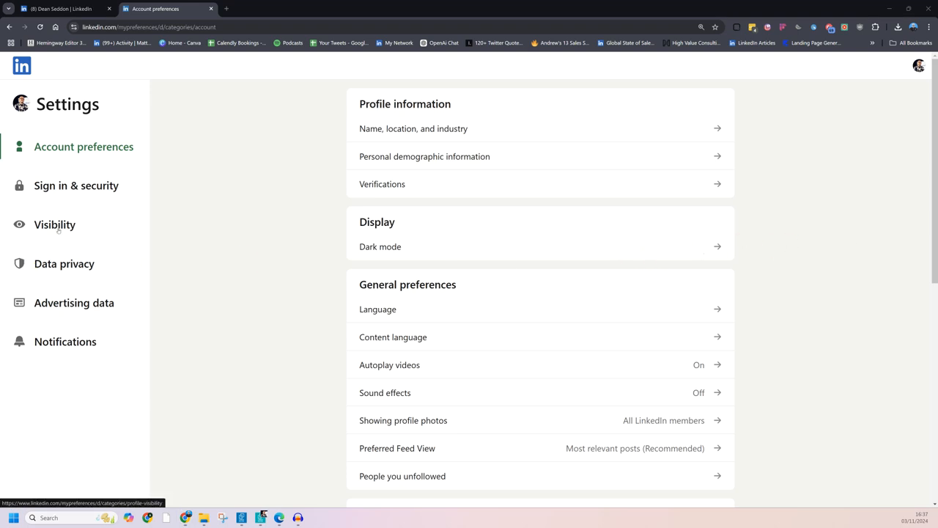
{"action": "left_click", "coordinate": [54, 225]}
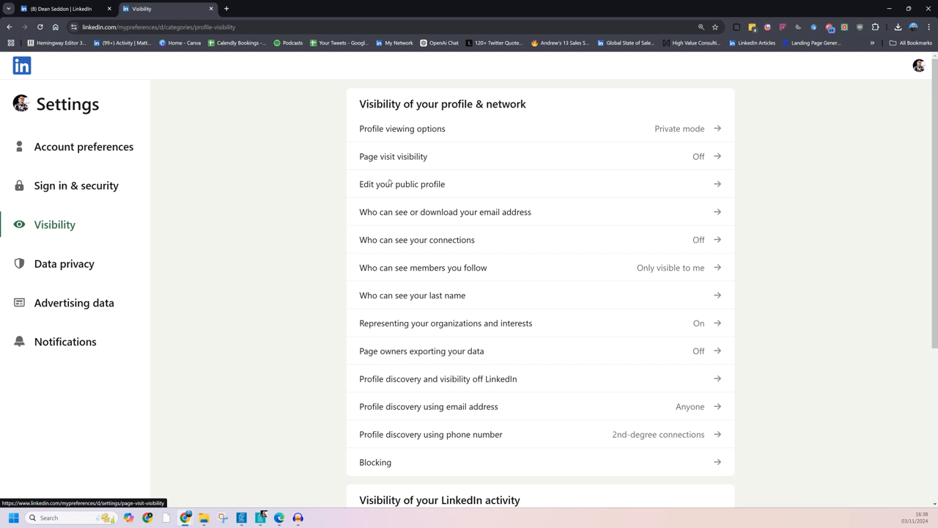
{"action": "mouse_move", "coordinate": [390, 181]}
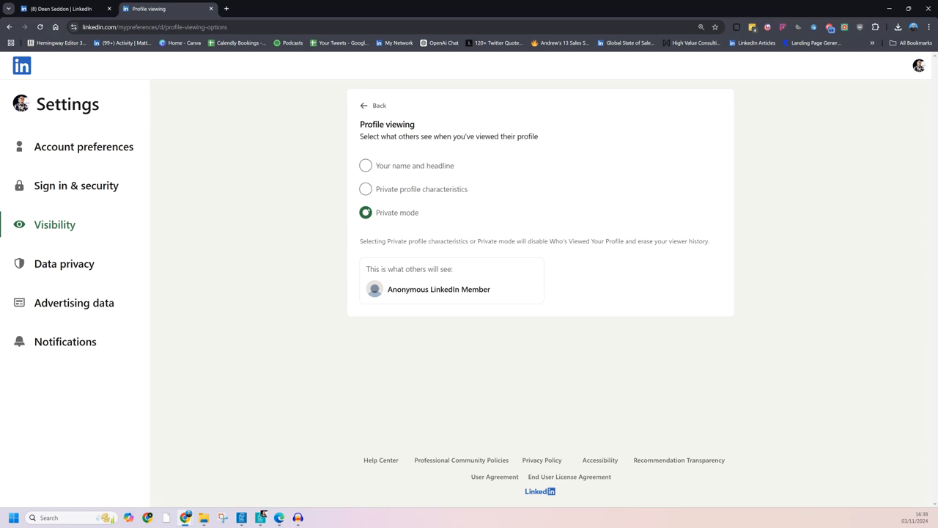
Set profile viewing to 'Your name and headline' and return to the Visibility list
{"action": "left_click", "coordinate": [365, 164]}
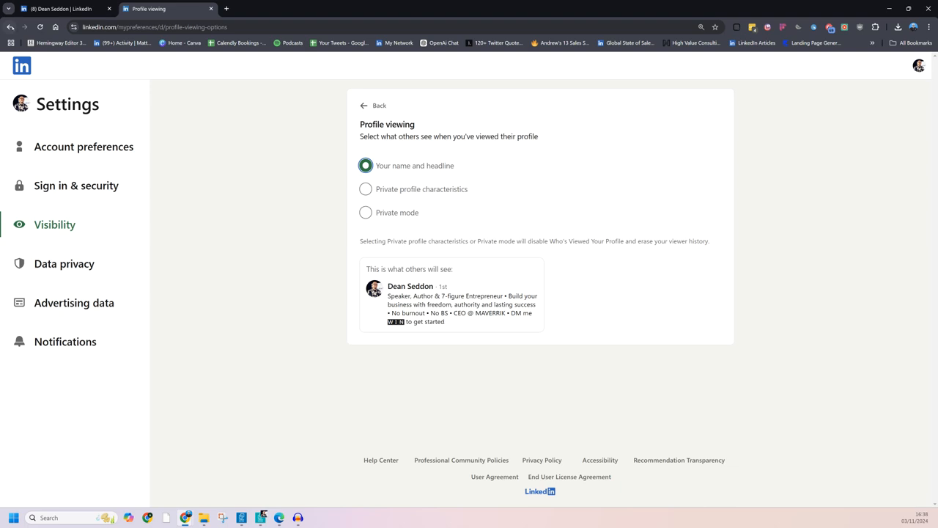
{"action": "left_click", "coordinate": [373, 105]}
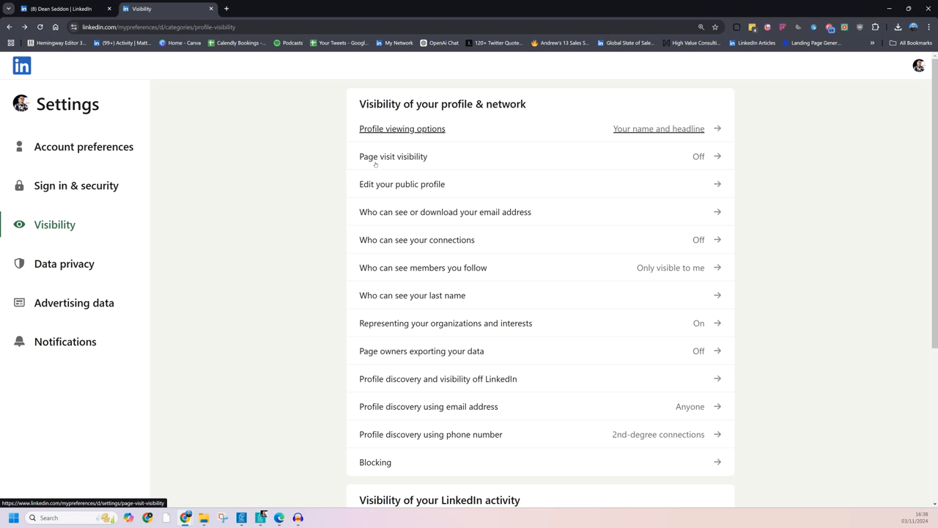
{"action": "mouse_move", "coordinate": [661, 154]}
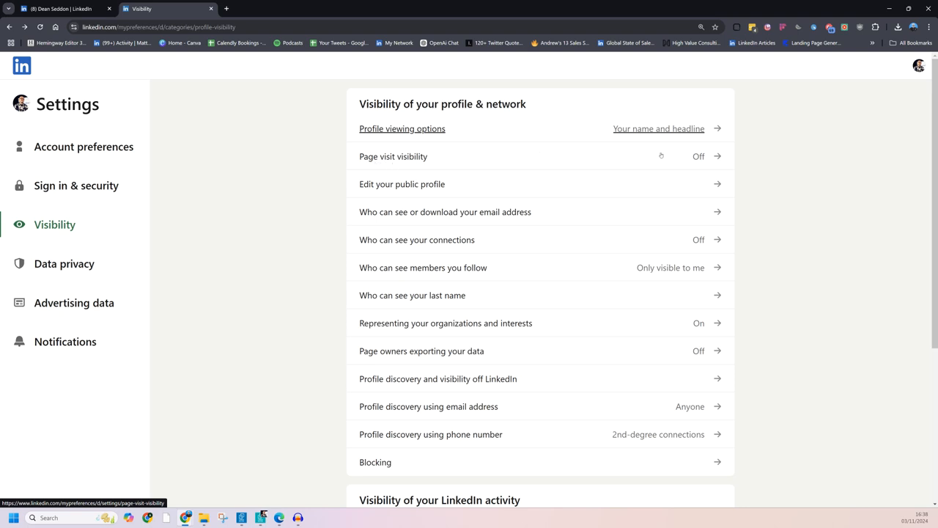
{"action": "mouse_move", "coordinate": [688, 161]}
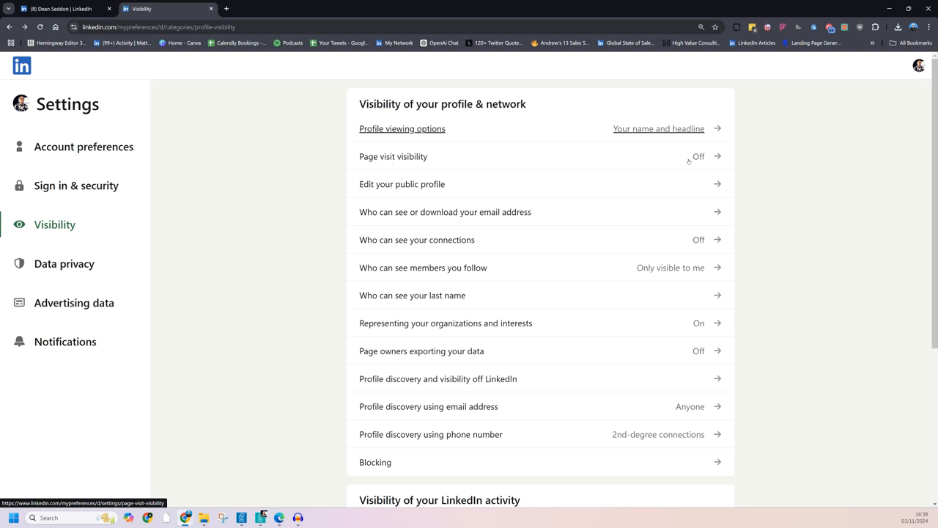
{"action": "mouse_move", "coordinate": [677, 153]}
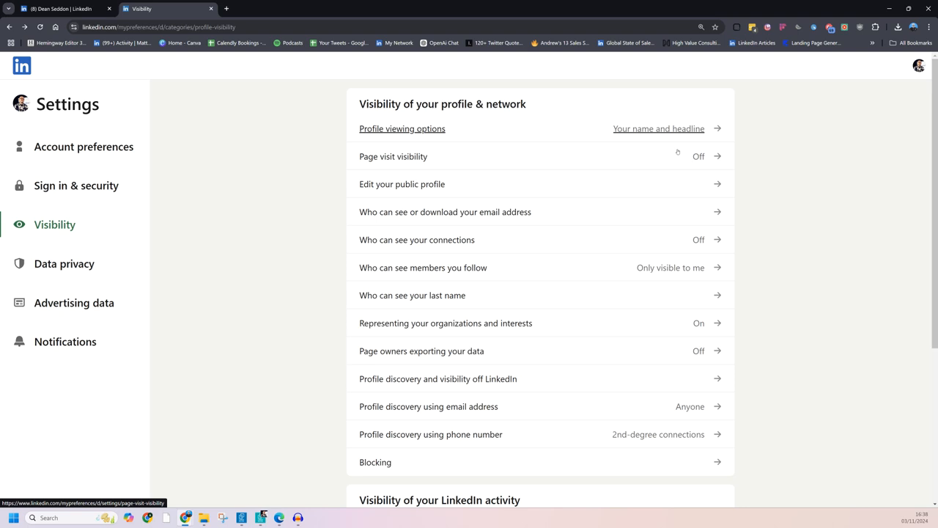
{"action": "mouse_move", "coordinate": [534, 183]}
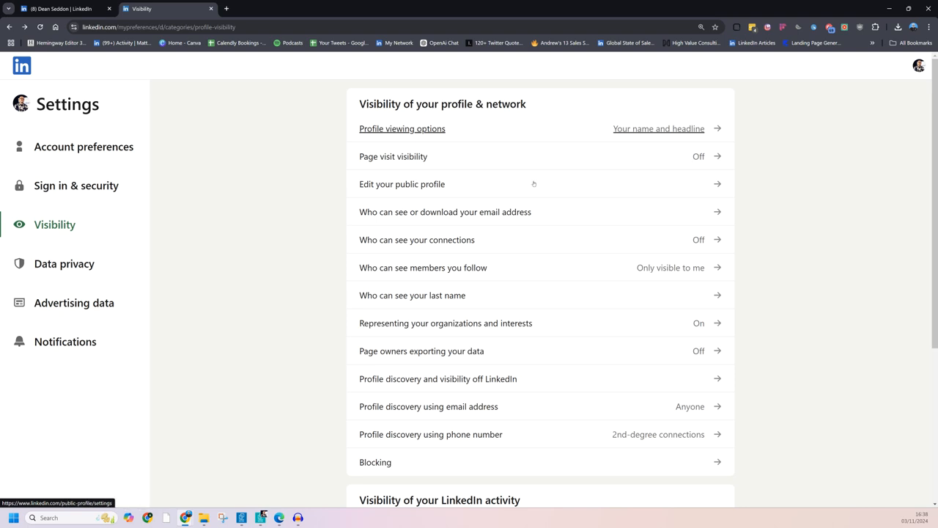
{"action": "mouse_move", "coordinate": [717, 164]}
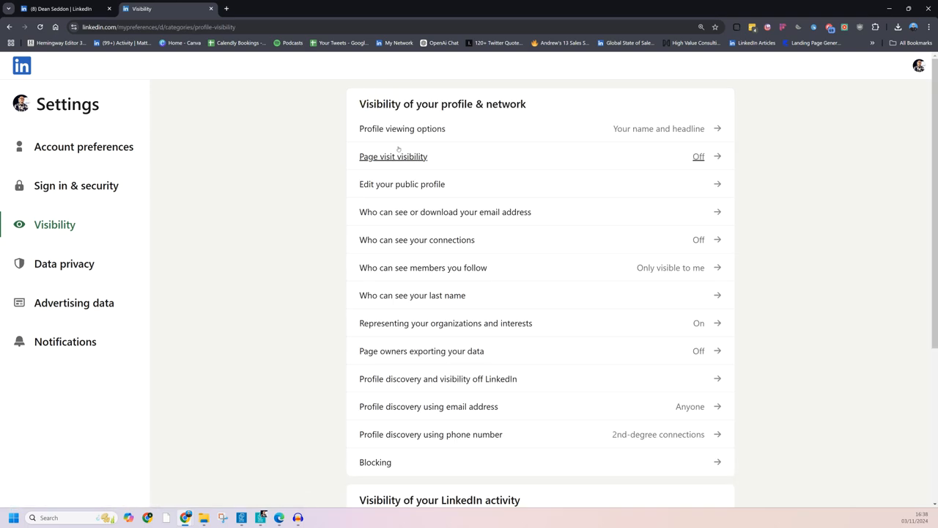
{"action": "mouse_move", "coordinate": [401, 177]}
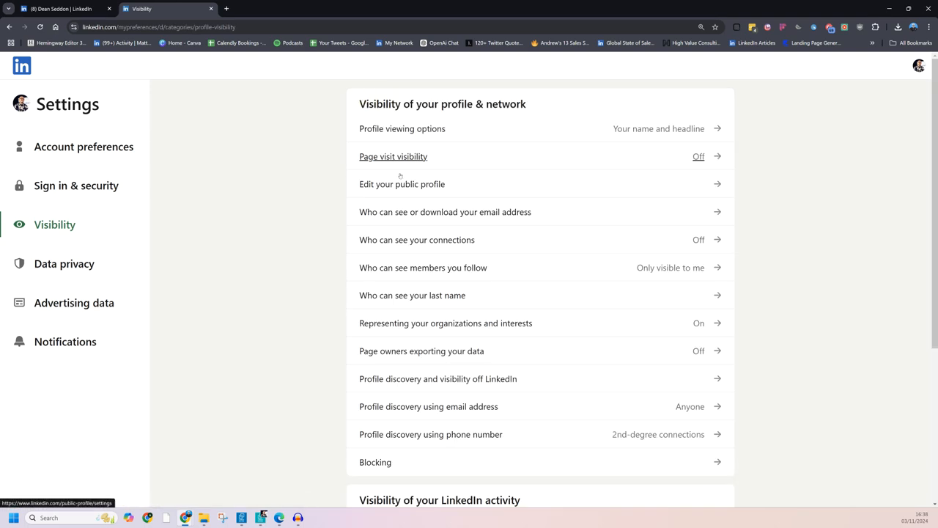
{"action": "mouse_move", "coordinate": [715, 211]}
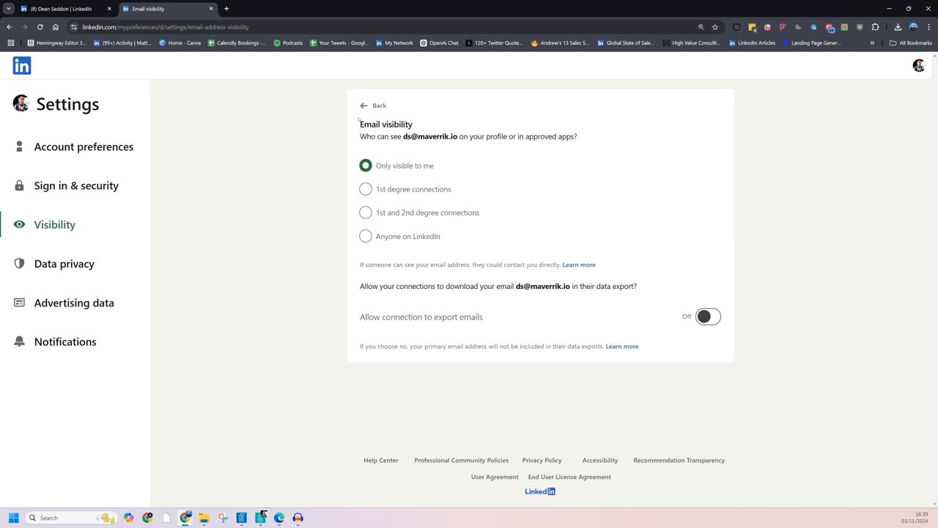
{"action": "mouse_move", "coordinate": [364, 106]}
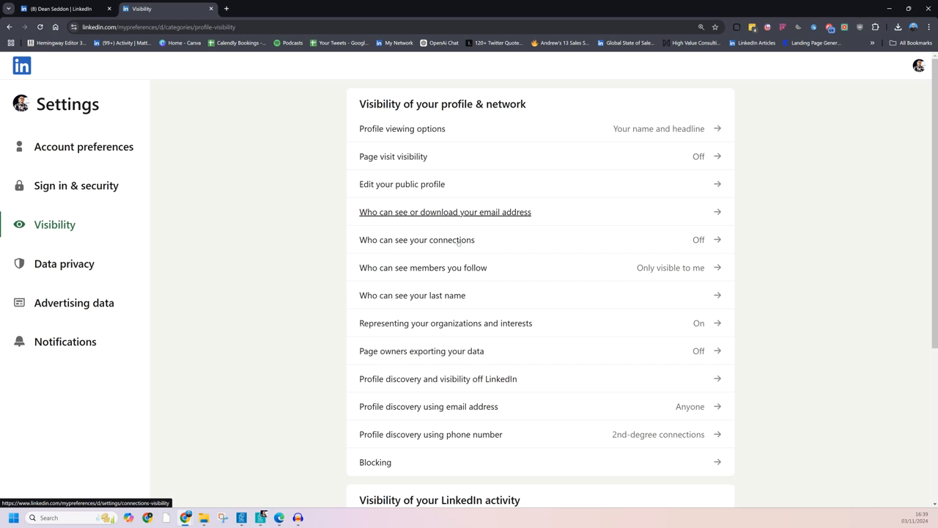
{"action": "mouse_move", "coordinate": [579, 246]}
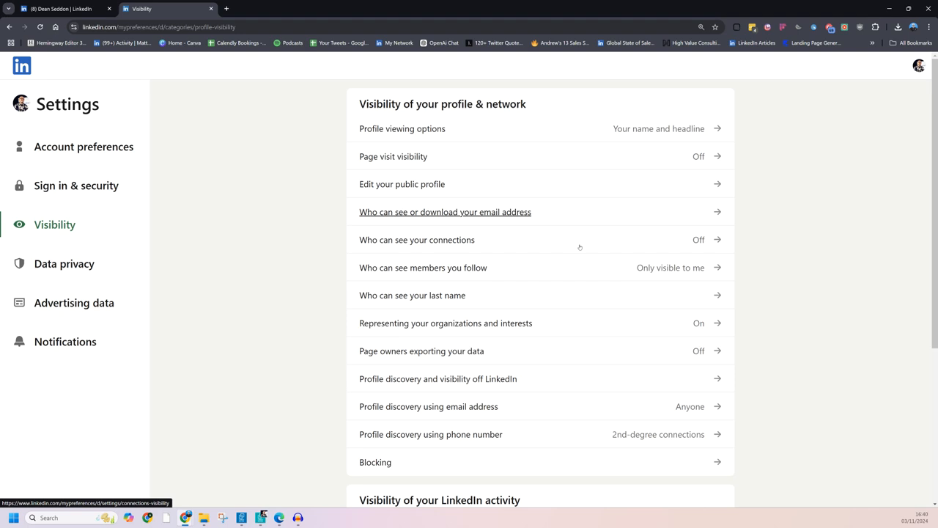
{"action": "mouse_move", "coordinate": [485, 240]}
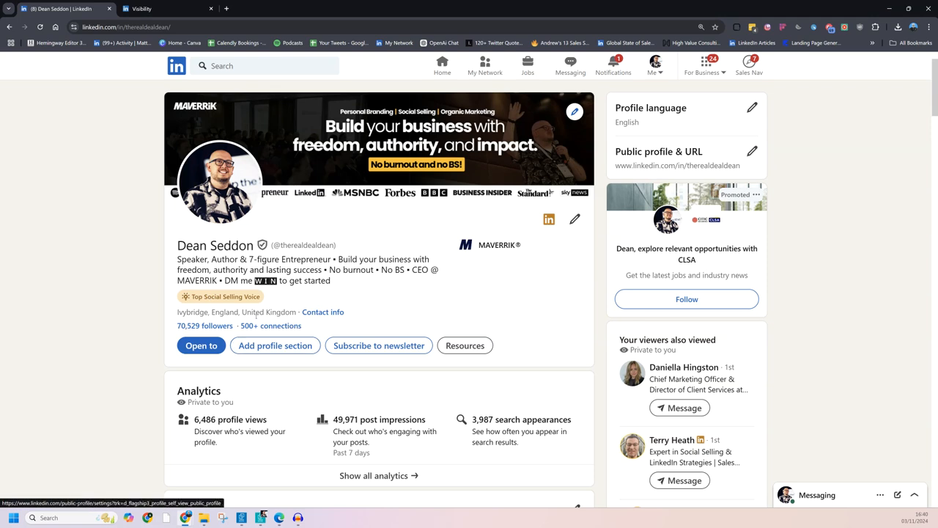
{"action": "mouse_move", "coordinate": [270, 326]}
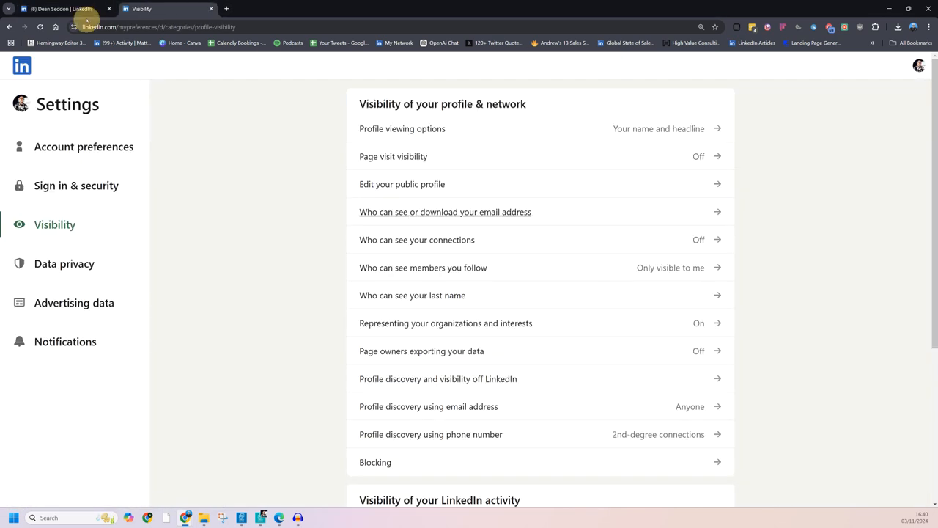
Click the browser tab strip, leaving the Visibility settings unchanged
{"action": "left_click", "coordinate": [58, 8]}
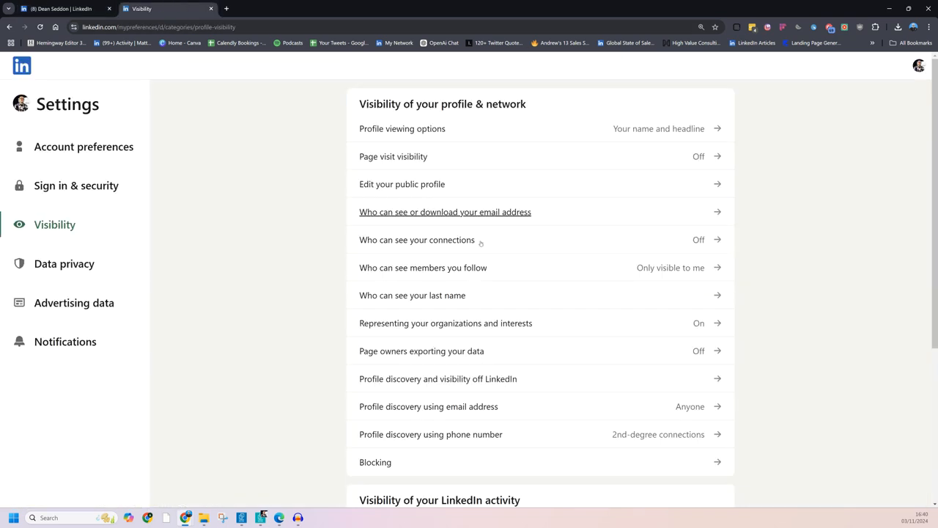
{"action": "mouse_move", "coordinate": [603, 160]}
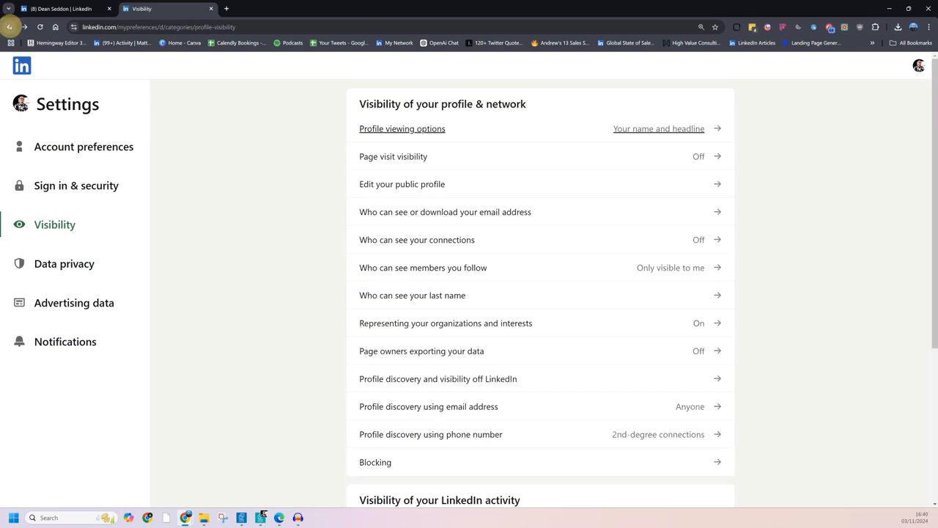
{"action": "mouse_move", "coordinate": [600, 152]}
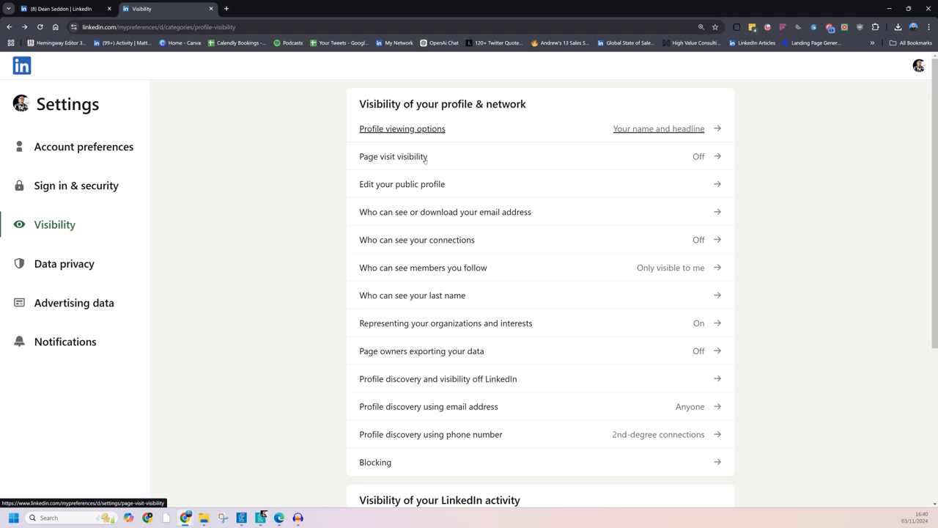
{"action": "mouse_move", "coordinate": [409, 235]}
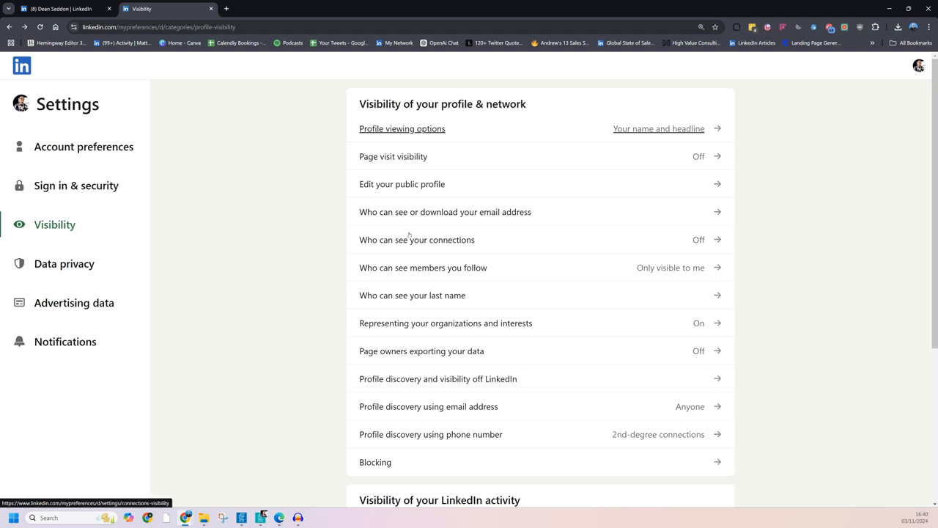
{"action": "mouse_move", "coordinate": [714, 219]}
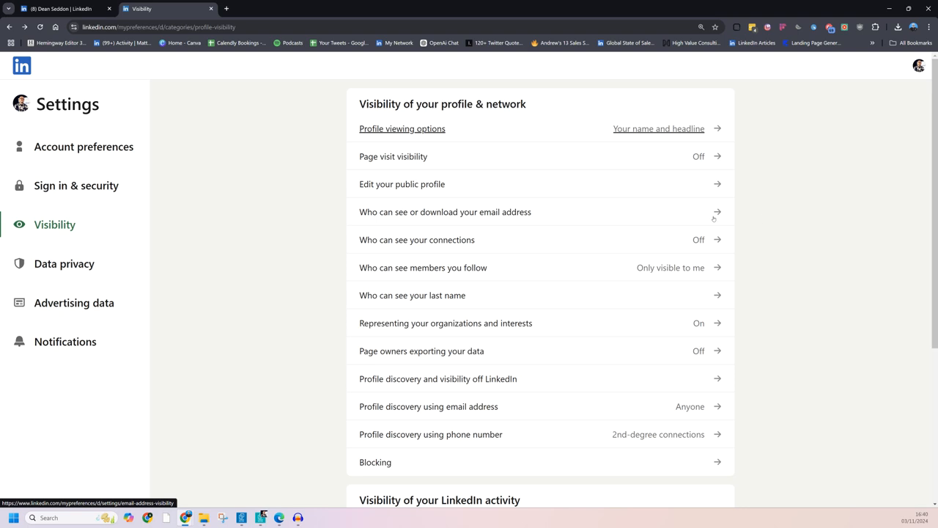
{"action": "mouse_move", "coordinate": [419, 244]}
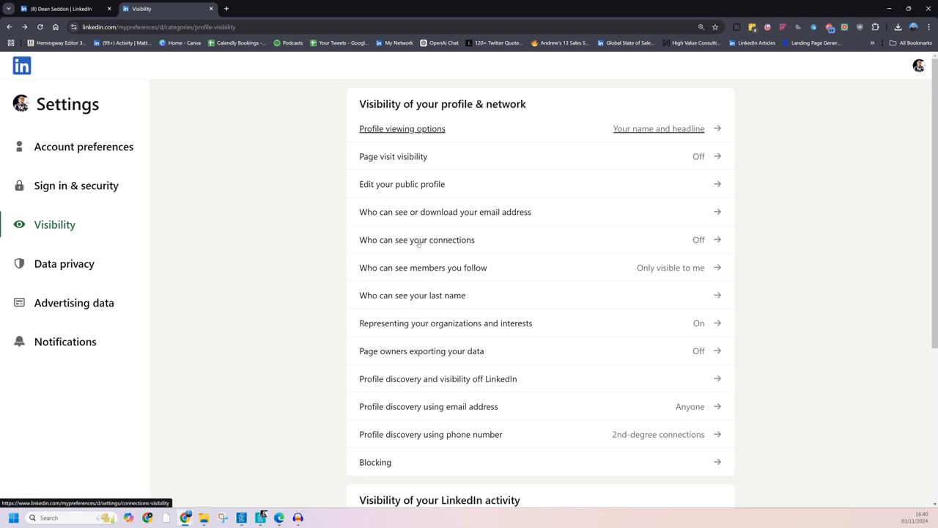
{"action": "mouse_move", "coordinate": [678, 243]}
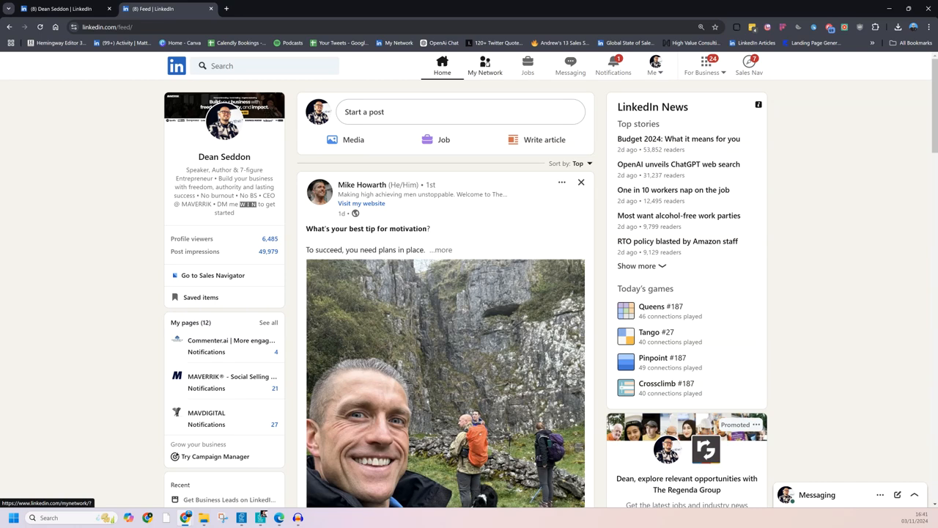
From My Network, show all invitations and switch to the Sent tab of 227 pending invites
{"action": "left_click", "coordinate": [484, 65]}
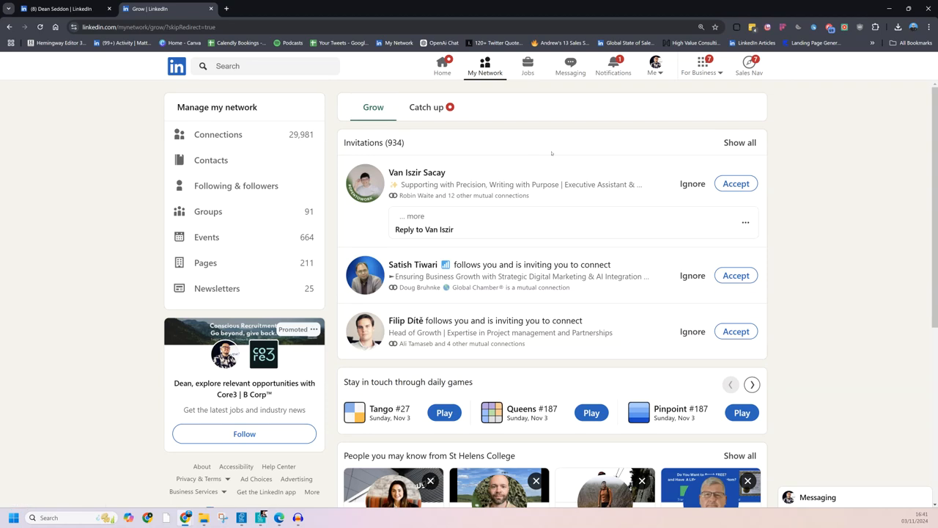
{"action": "mouse_move", "coordinate": [649, 151]}
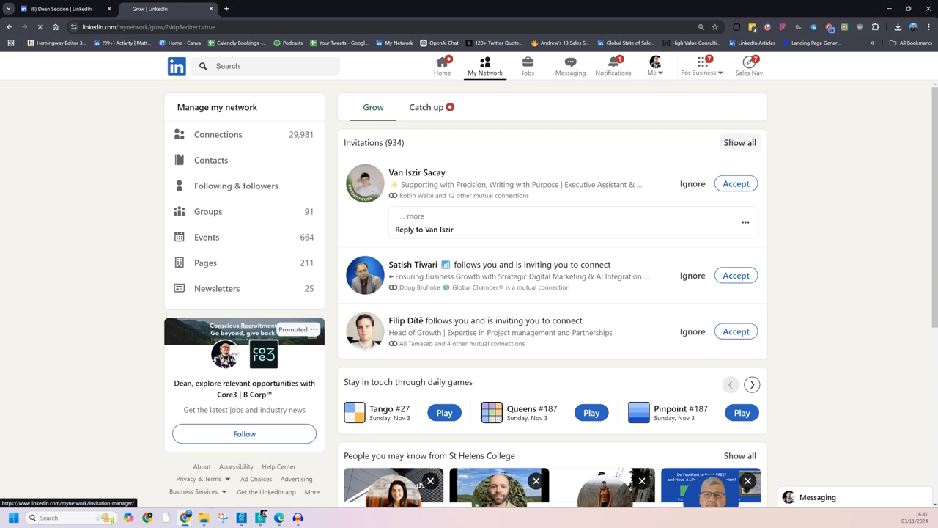
{"action": "left_click", "coordinate": [740, 142]}
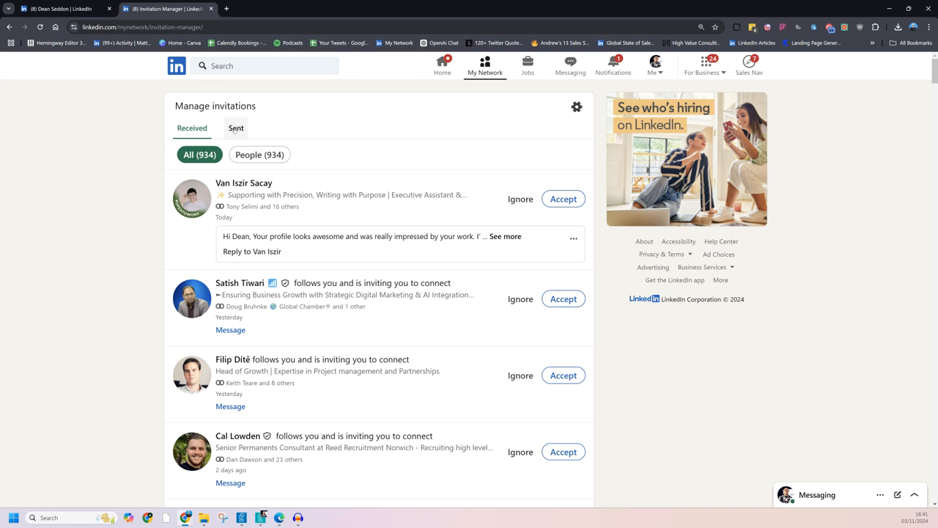
{"action": "left_click", "coordinate": [236, 128]}
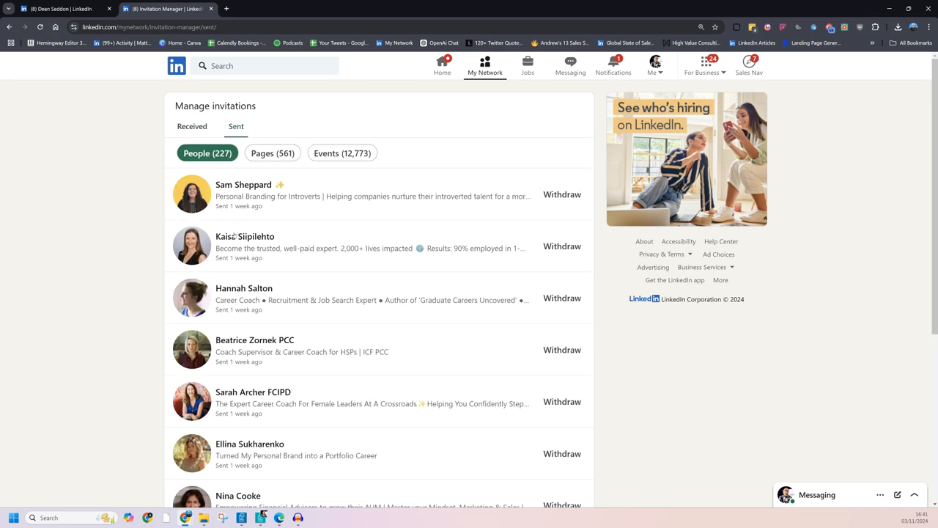
{"action": "mouse_move", "coordinate": [243, 184]}
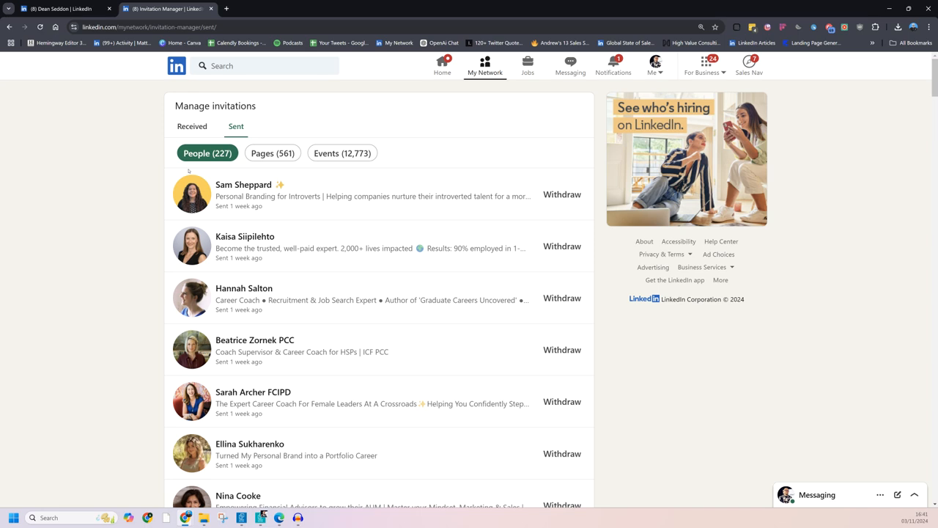
{"action": "mouse_move", "coordinate": [116, 262]}
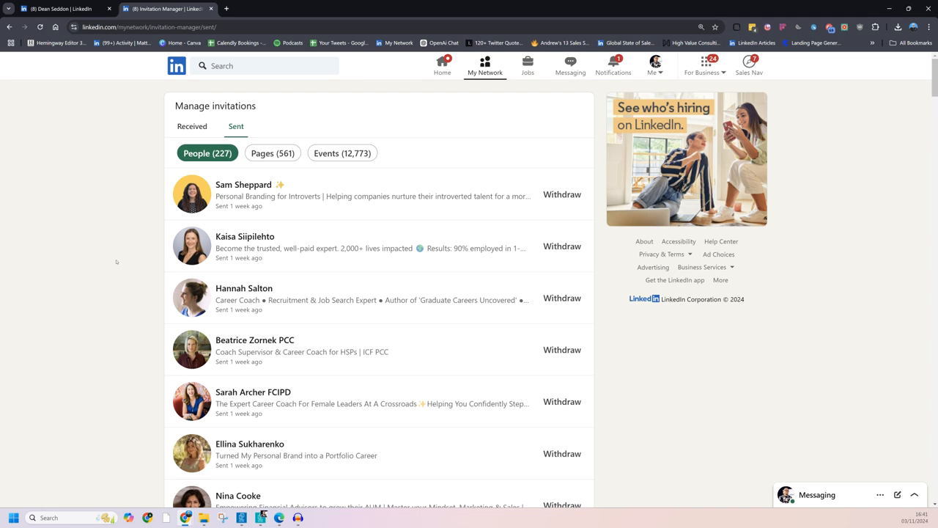
{"action": "mouse_move", "coordinate": [244, 184]}
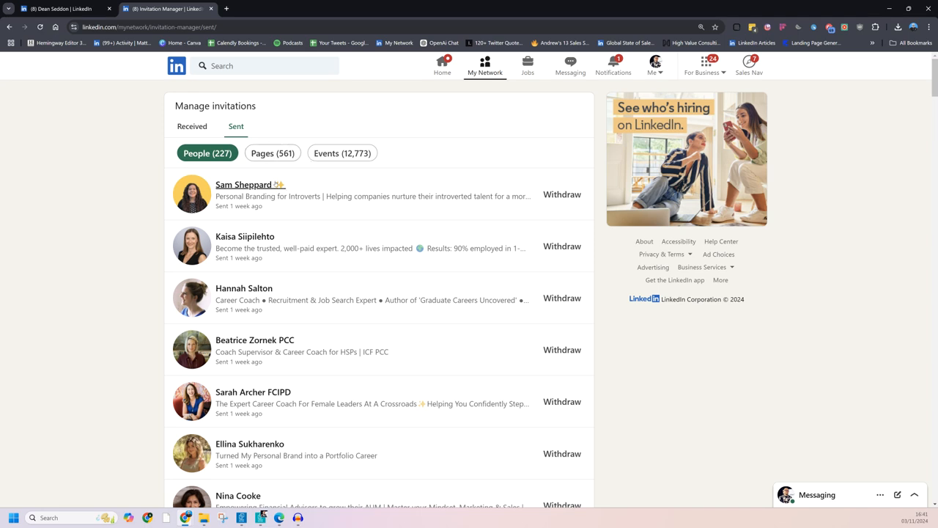
{"action": "mouse_move", "coordinate": [249, 184]}
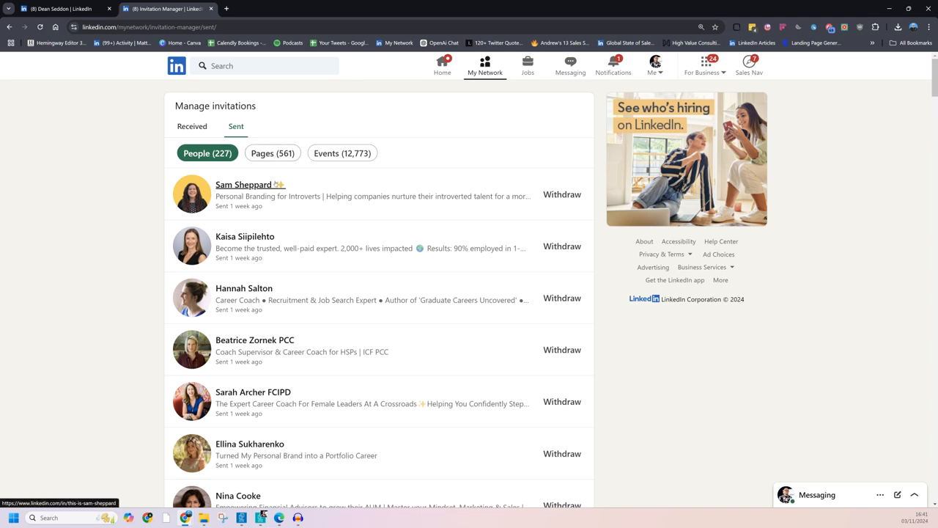
Withdraw one pending sent invitation, confirm it, and go to Notifications
{"action": "scroll", "scroll_direction": "down", "scroll_amount": 3}
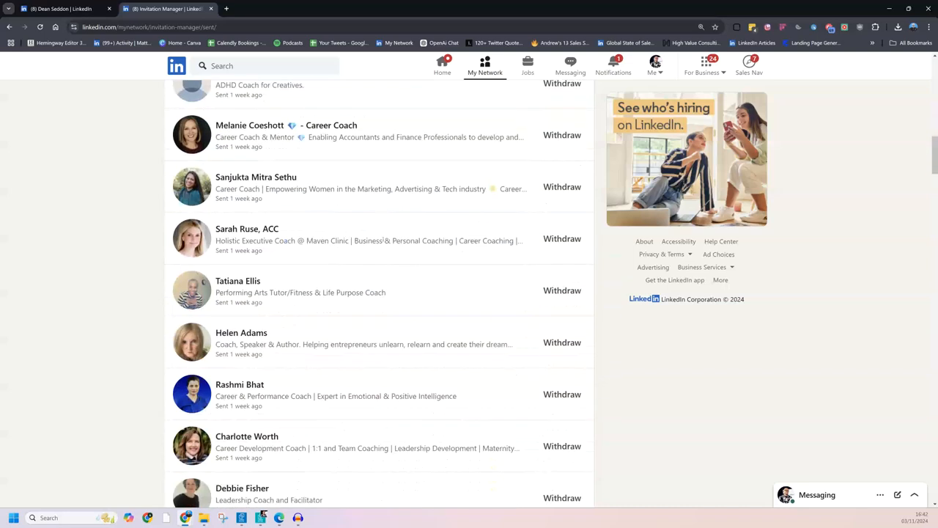
{"action": "scroll", "scroll_direction": "down", "scroll_amount": 3}
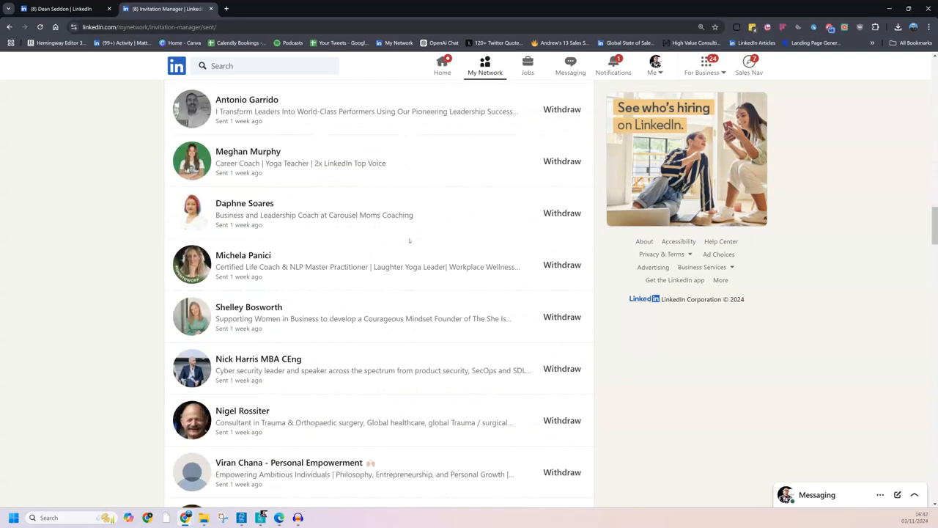
{"action": "scroll", "scroll_direction": "down", "scroll_amount": 3}
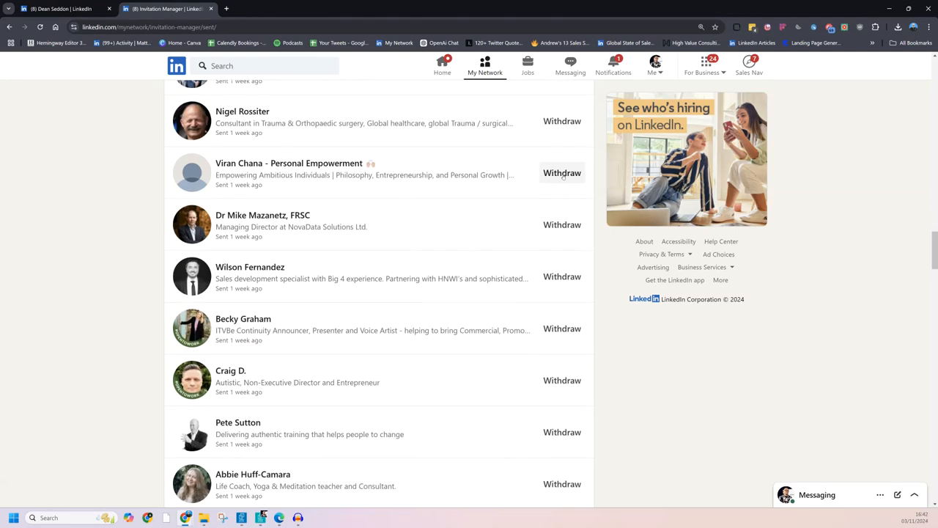
{"action": "left_click", "coordinate": [562, 173]}
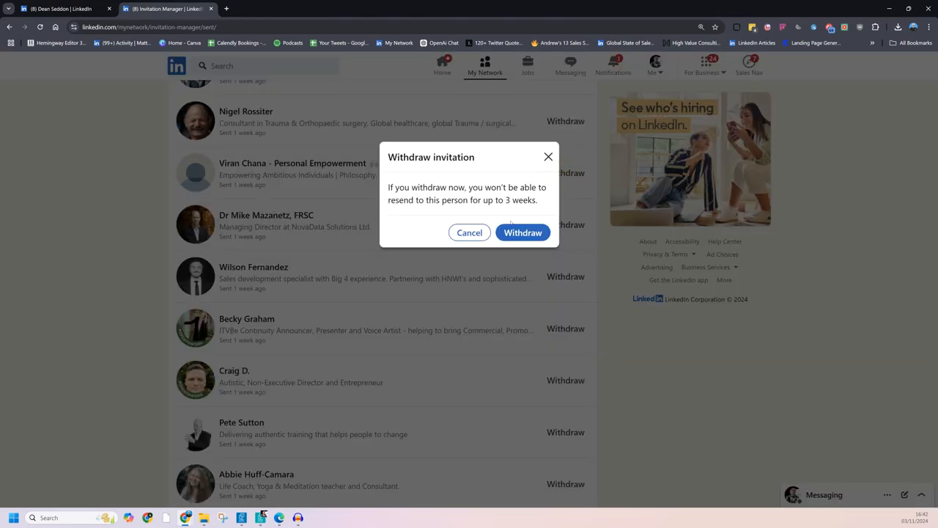
{"action": "left_click", "coordinate": [522, 232]}
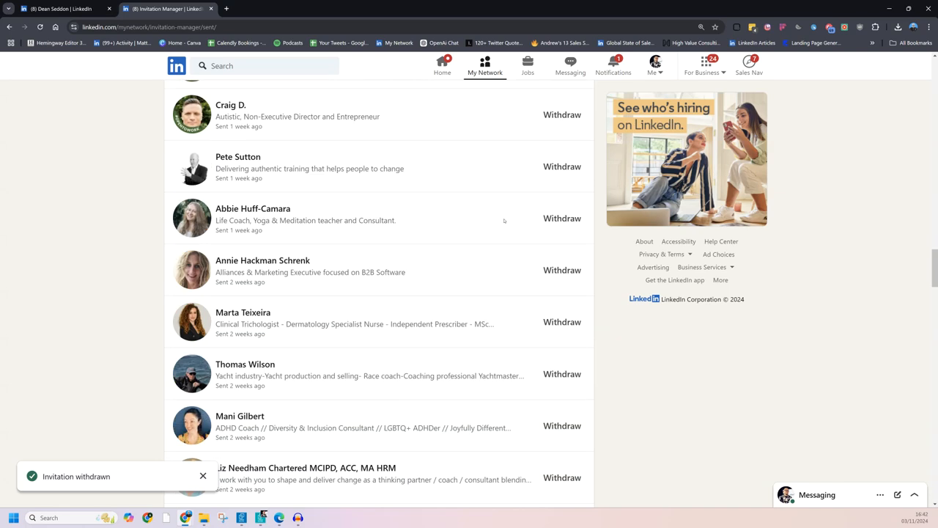
{"action": "left_click", "coordinate": [613, 66]}
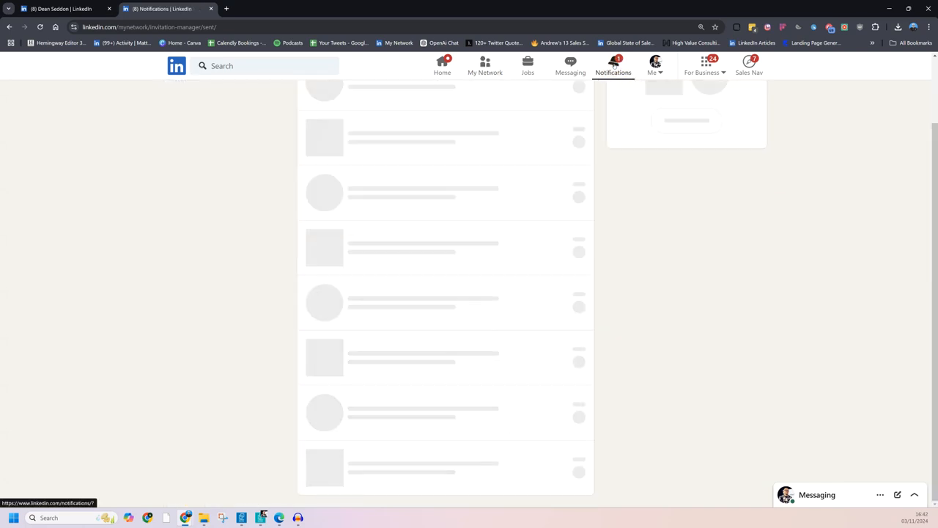
From My Network, show all 934 pending received invitations
{"action": "left_click", "coordinate": [613, 66]}
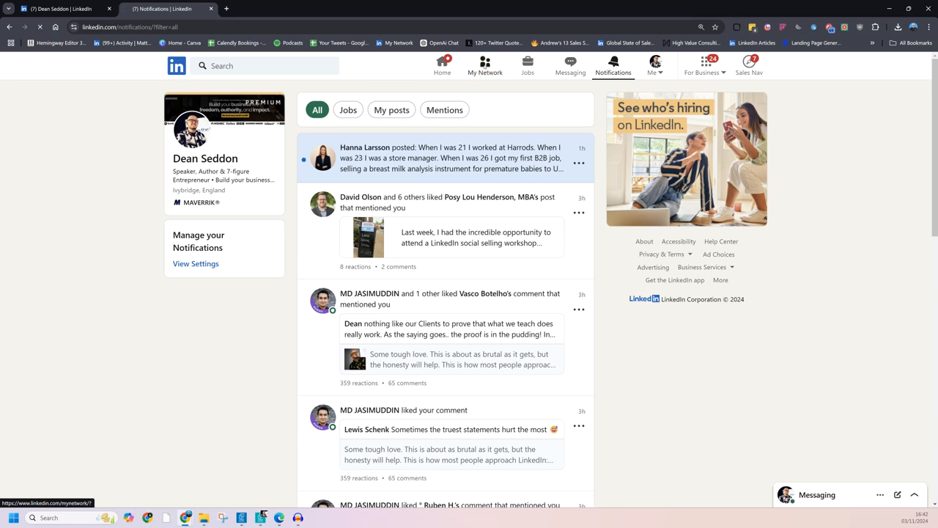
{"action": "left_click", "coordinate": [485, 66]}
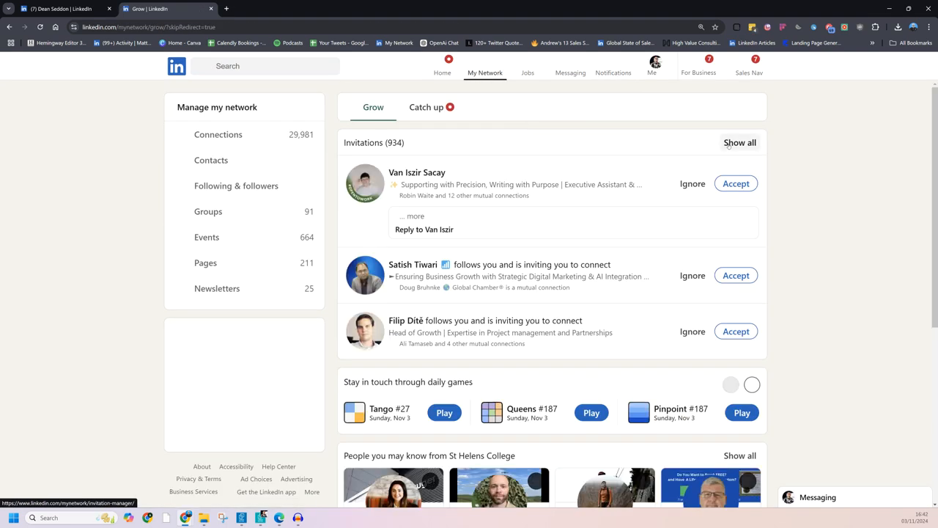
{"action": "left_click", "coordinate": [739, 142]}
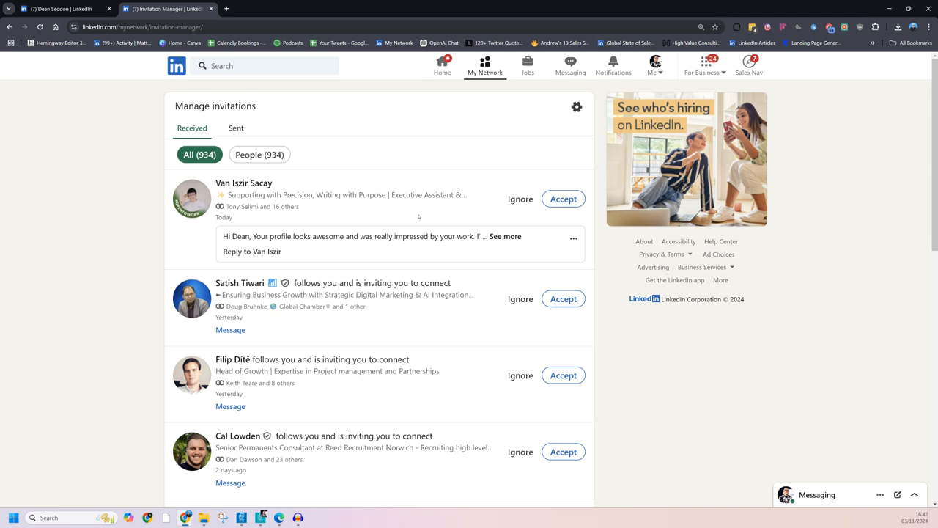